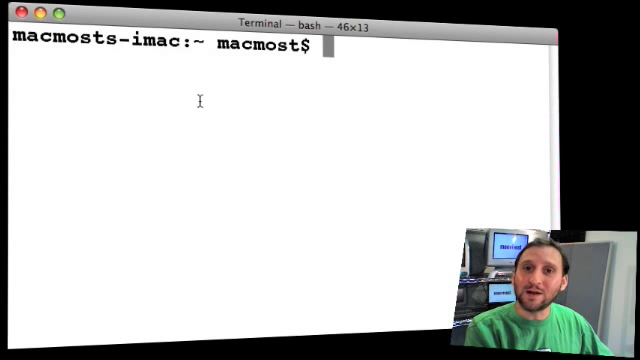
List the home folder, cd into Downloads and list its installers
type("ls")
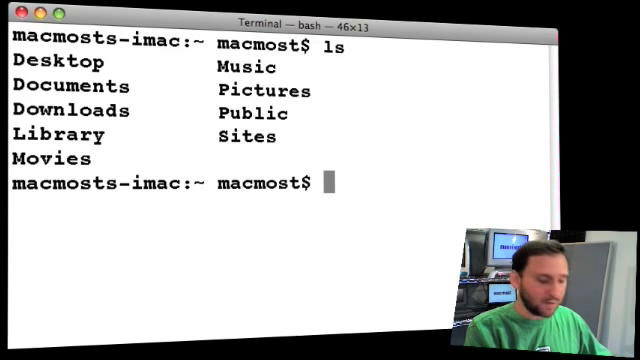
type("cd")
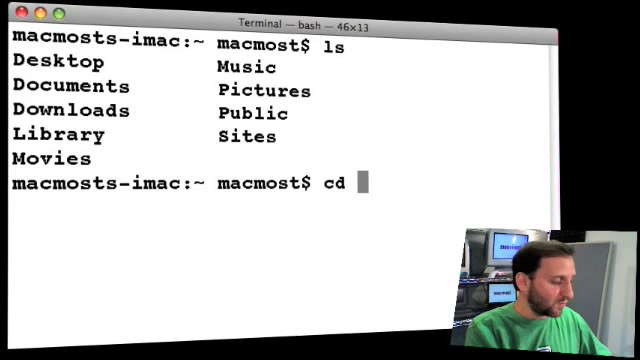
type("downloads")
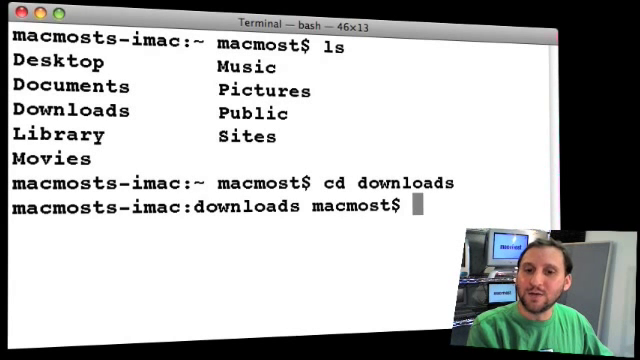
type("ls")
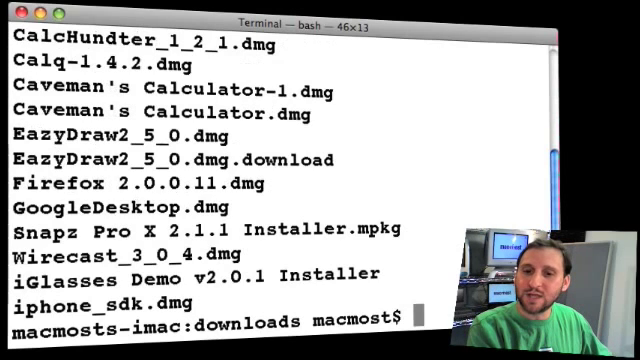
key("Return")
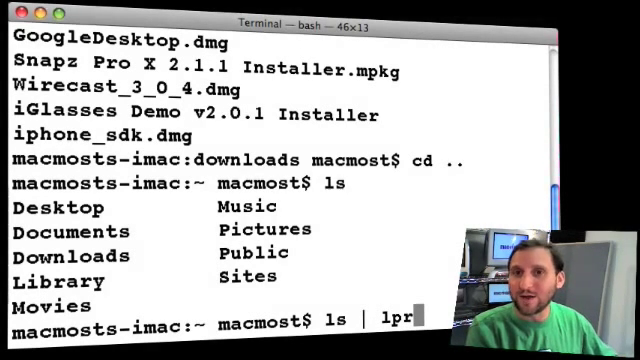
Drop the lpr pipe and run ls -l for a long listing with permissions, owners, sizes and dates
key("Backspace")
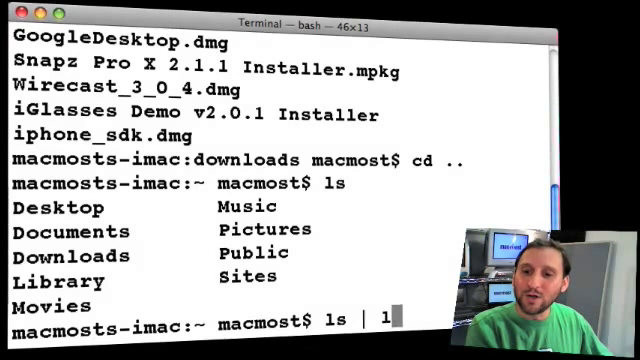
type("open")
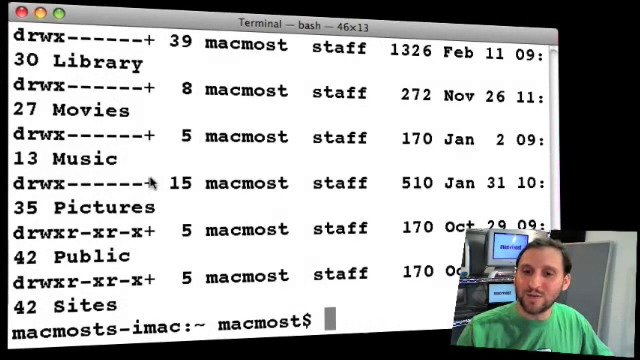
type("ls -l")
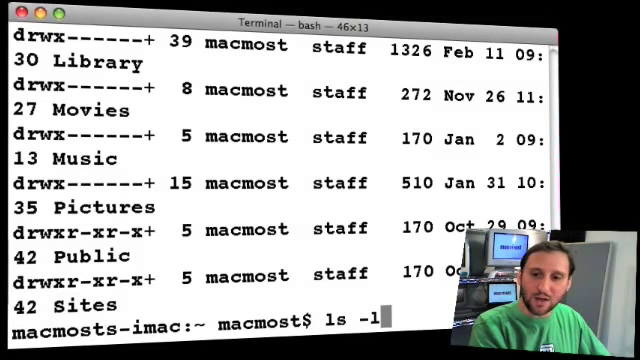
Pipe ls -l into open to view the listing in TextEdit, then begin a cd command
type("| open")
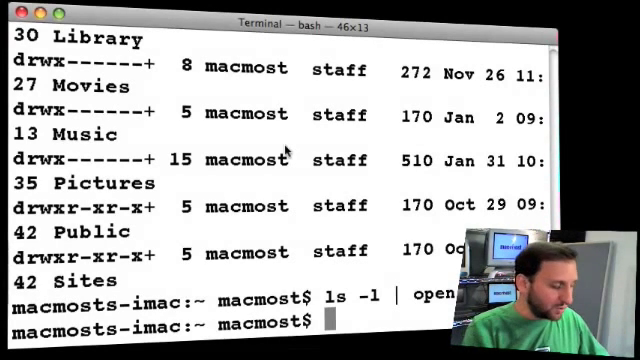
type("cd")
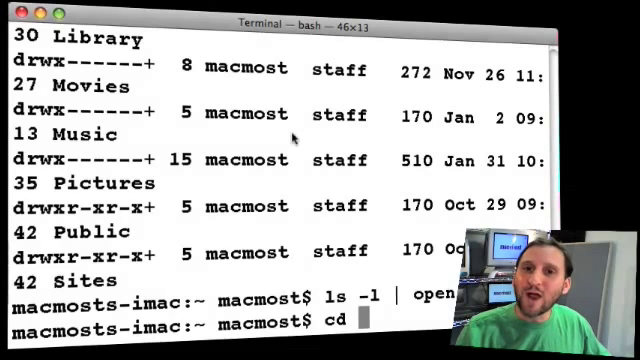